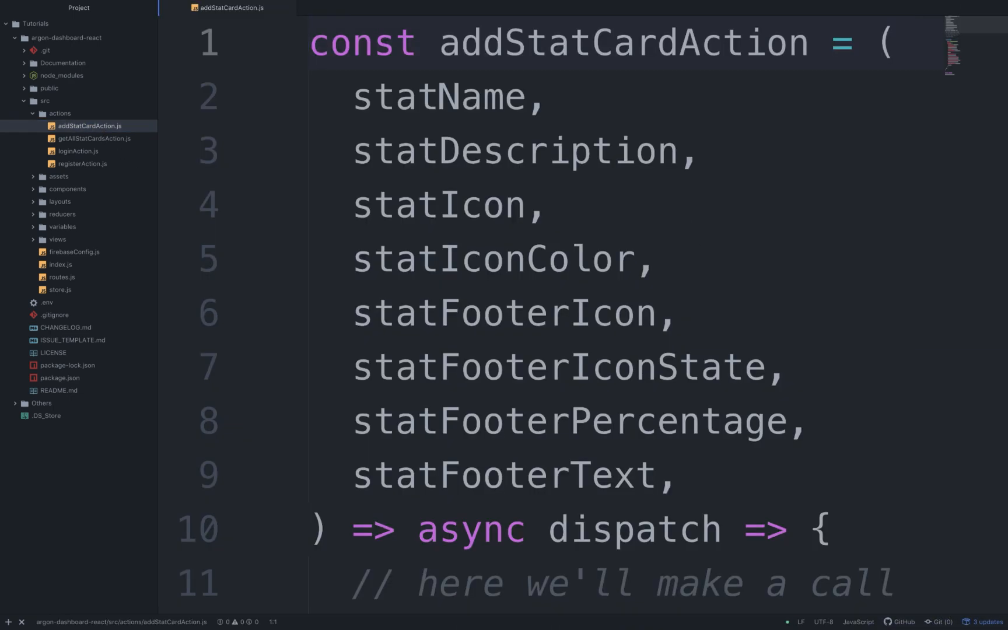
Step: Import firebase, then add databaseRef = firebase.database().ref() and statCardsRef = databaseRef.child("stat-cards")
text(import firebase from "firebaseConfig)
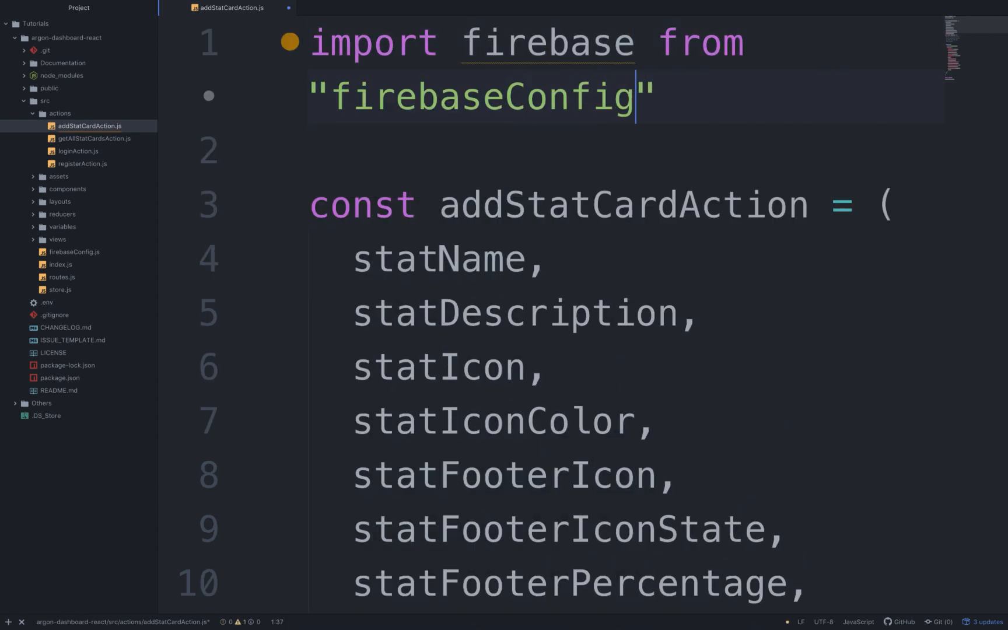
text(;)
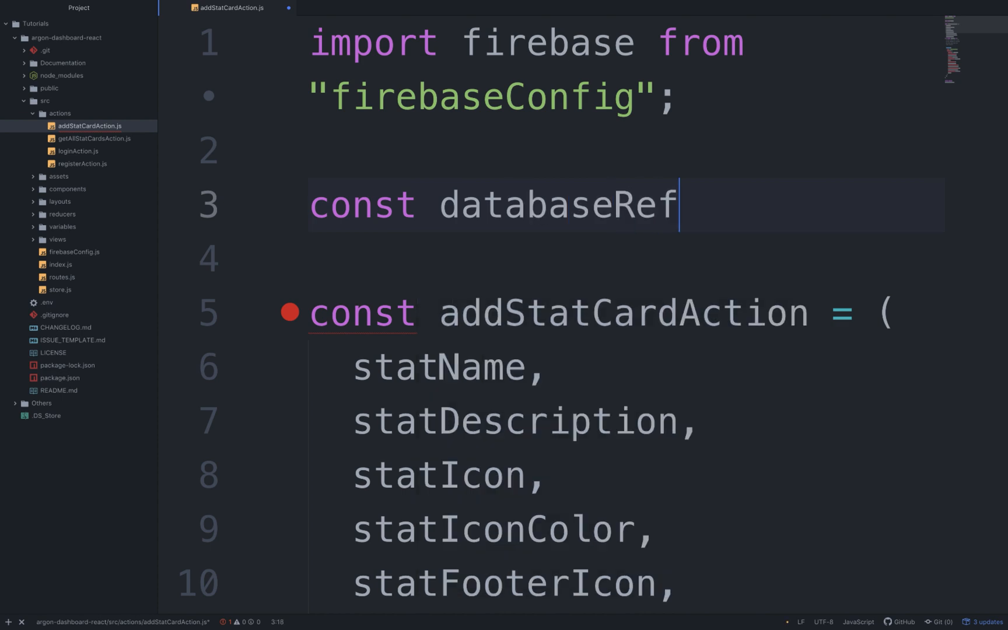
text(= firebase.database().ref();)
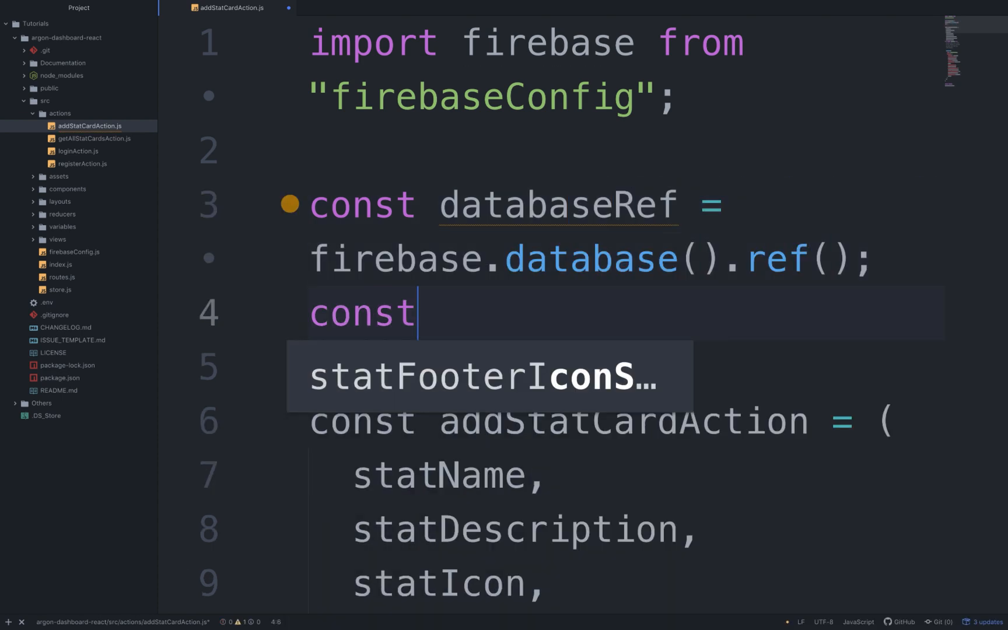
text(statCardsRef =)
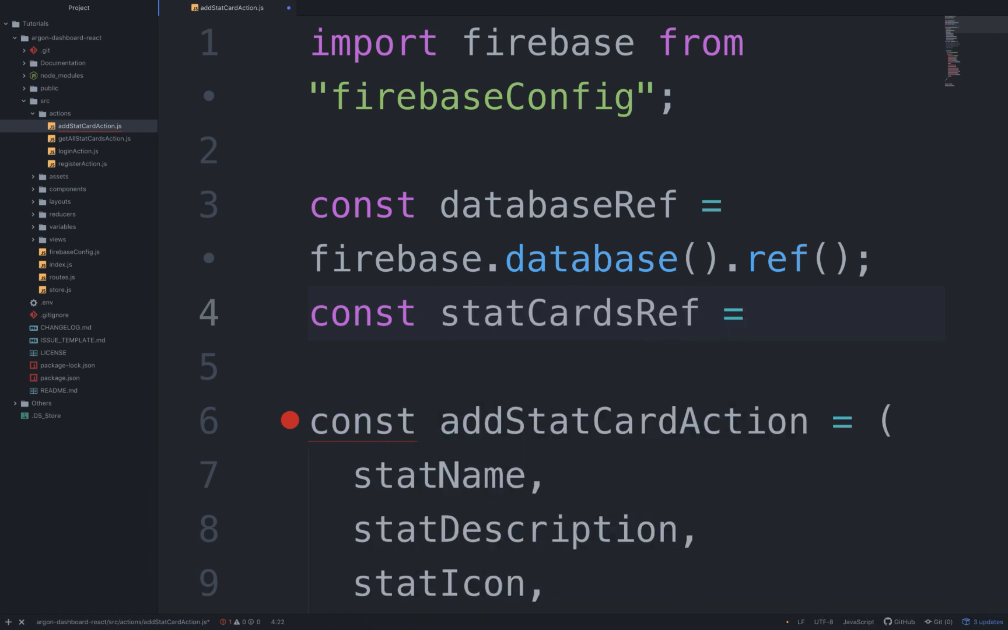
text(databaseRef.chil)
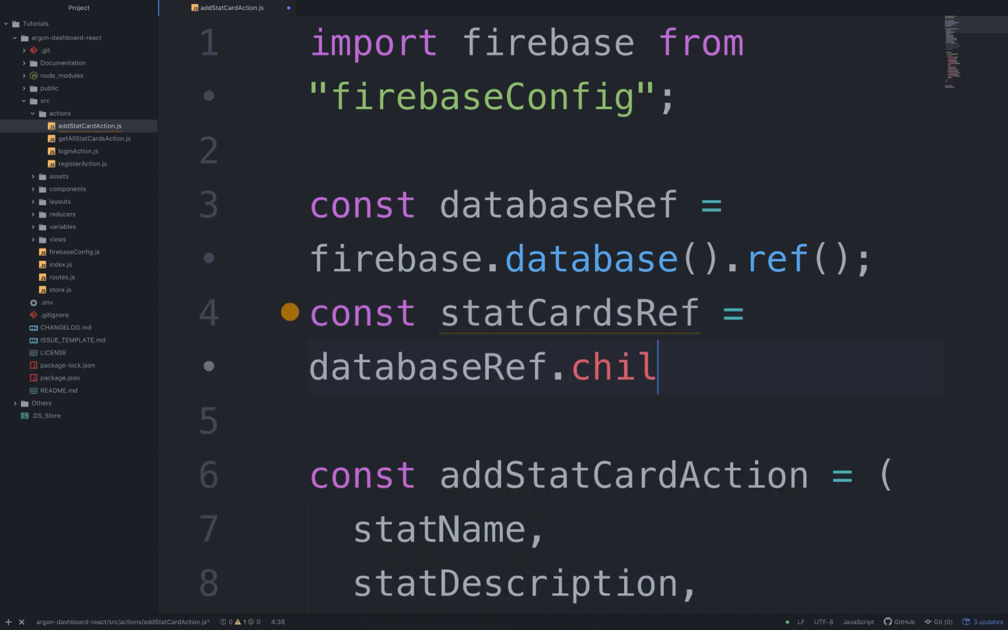
text(d("stat-cards"))
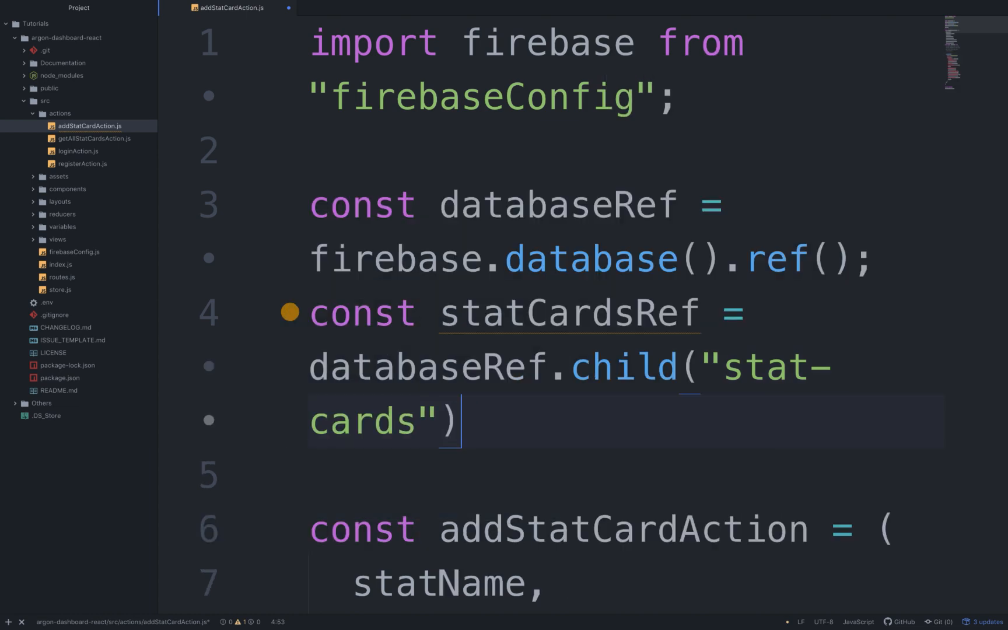
scroll(down, 3)
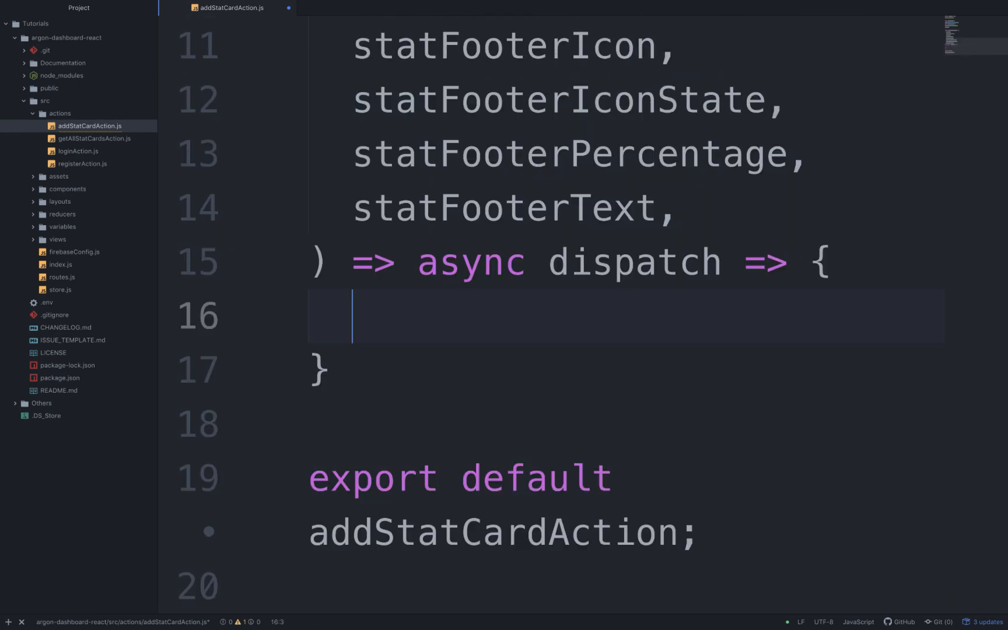
Step: Write statCardsRef.push().set() with the card fields, then dispatch the addStatCard action in .then()
text(statCardsRef)
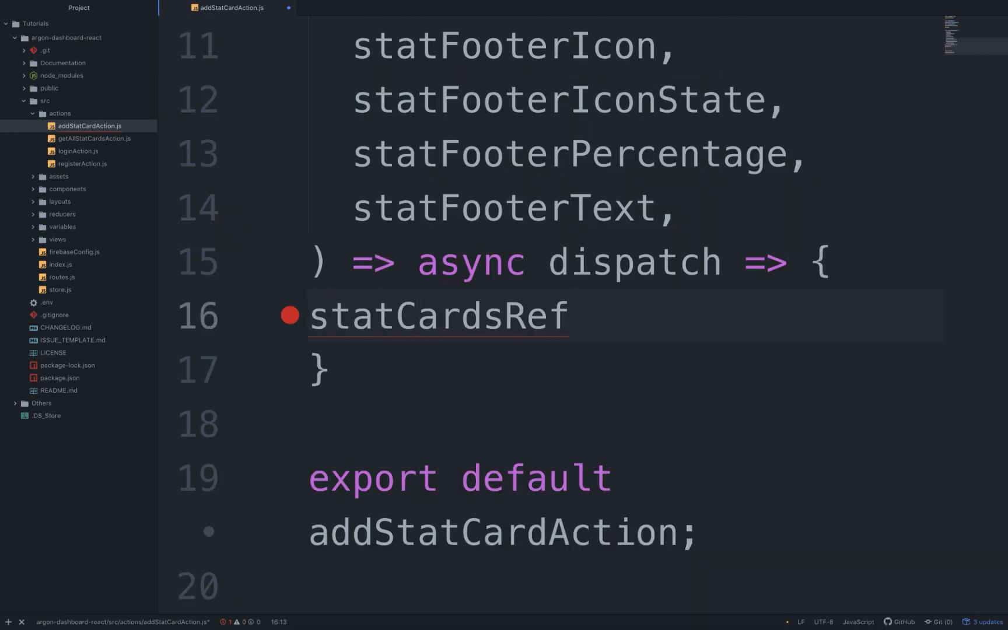
text(.push().se)
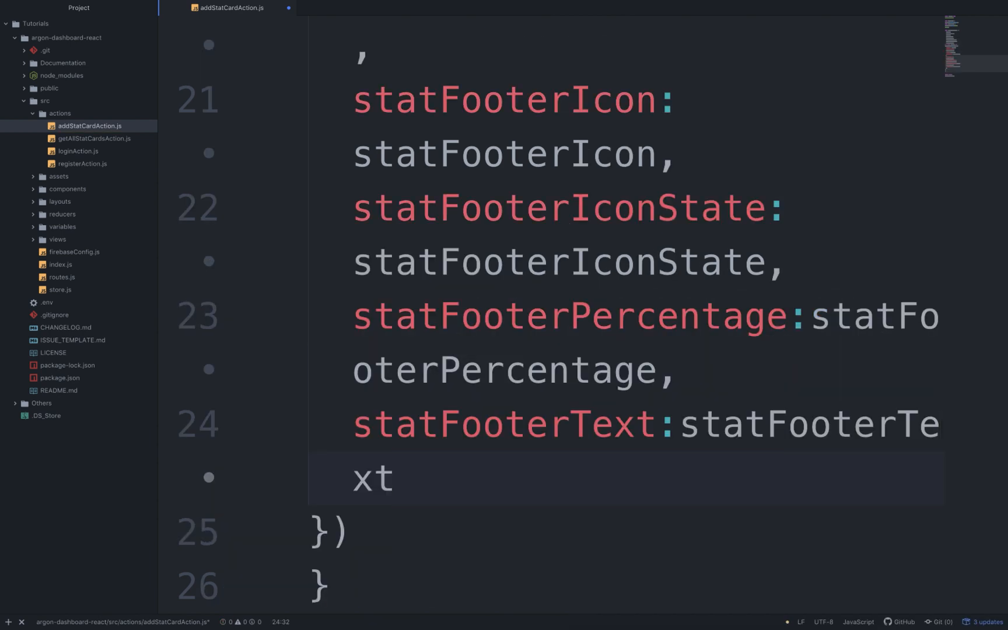
text(.then())
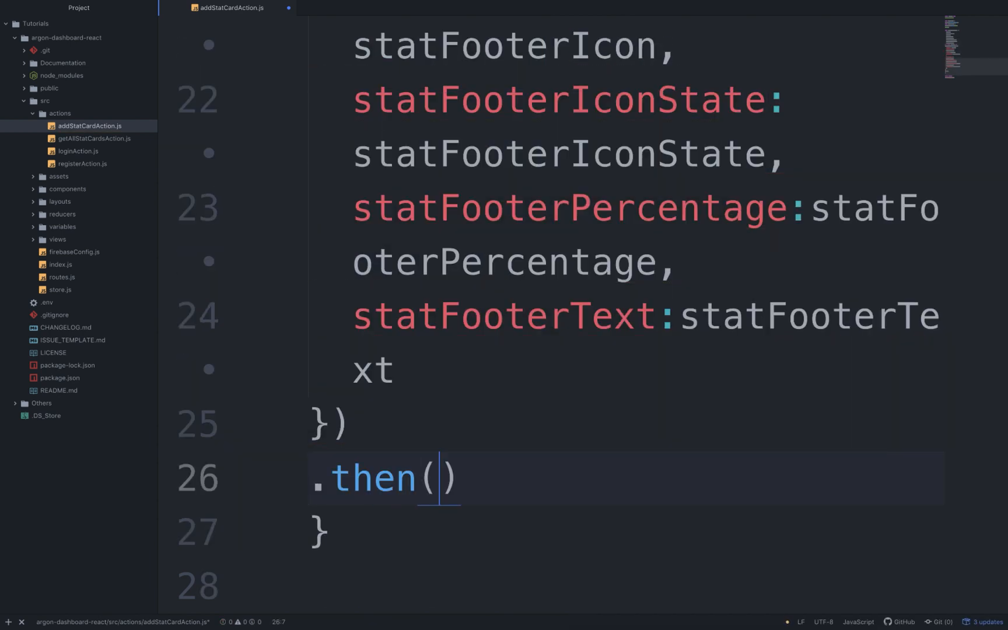
text(()=>{)
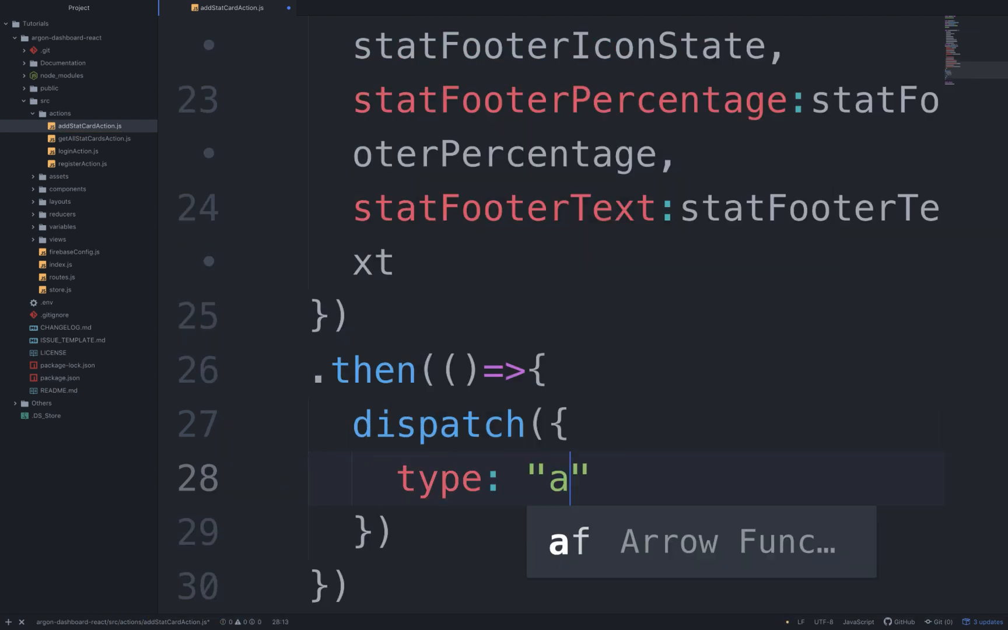
text(ddStatCard)
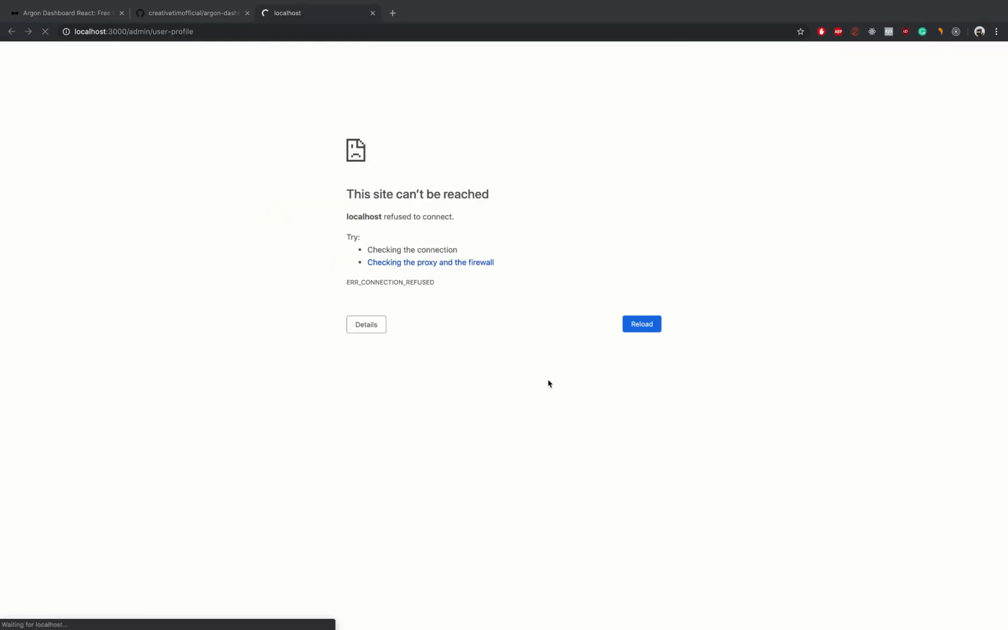
click(641, 323)
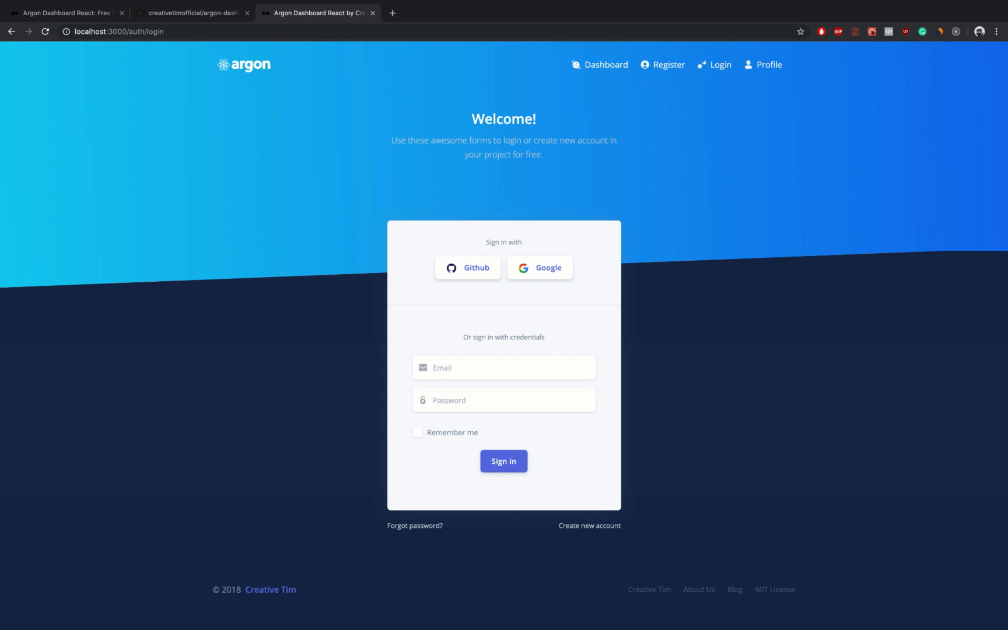
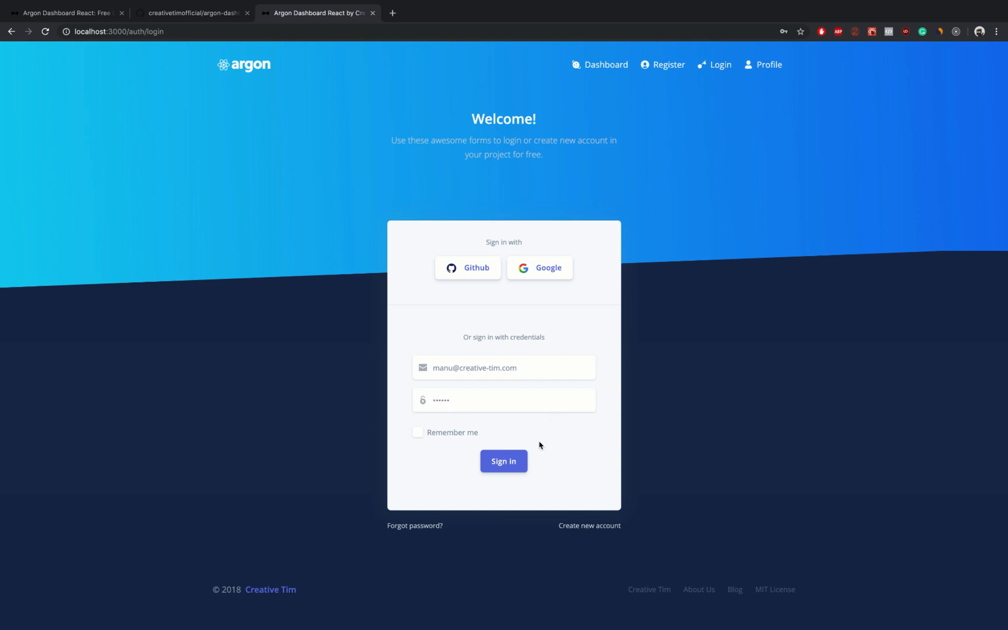
click(503, 461)
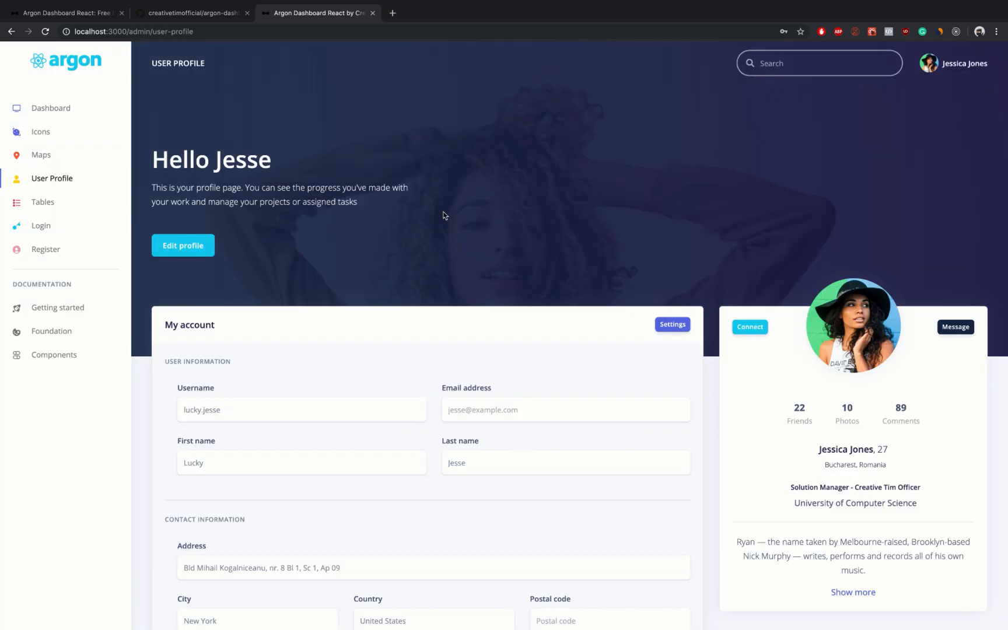
Step: Go to the Dashboard page and add stat cards until nine Performance cards appear
click(50, 108)
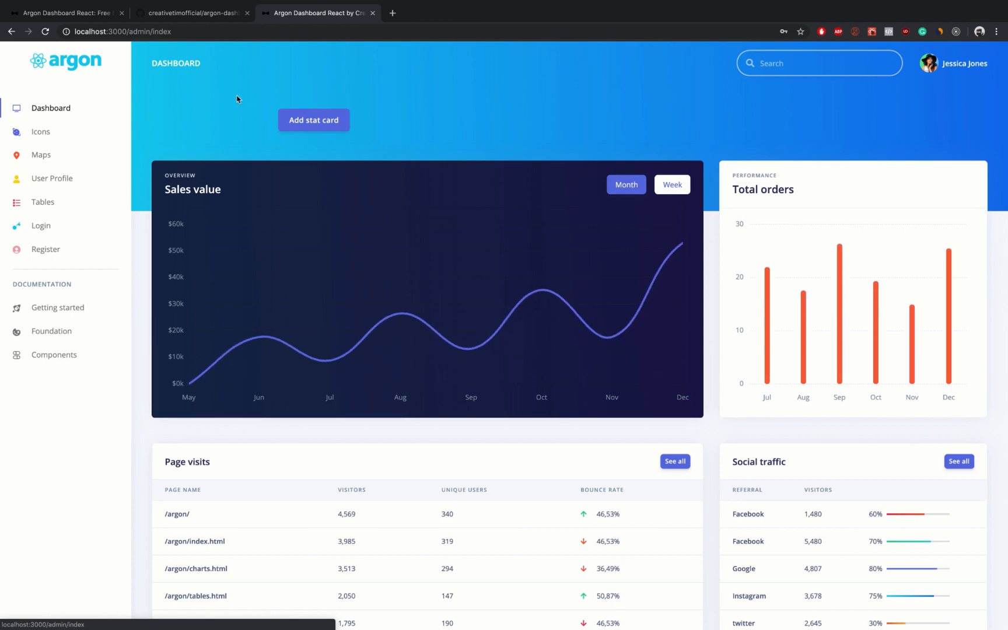
click(314, 120)
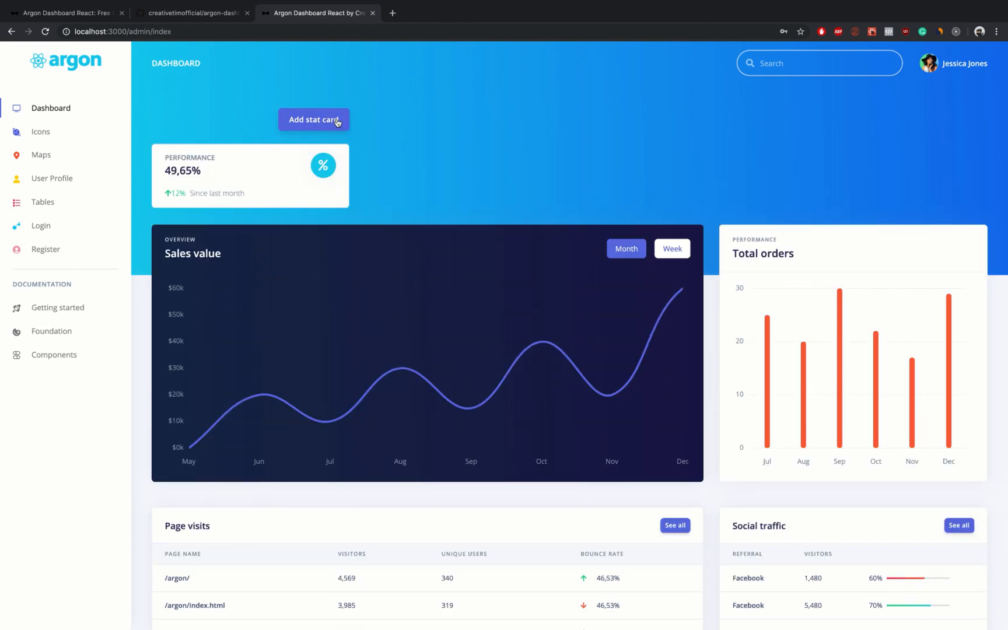
click(314, 119)
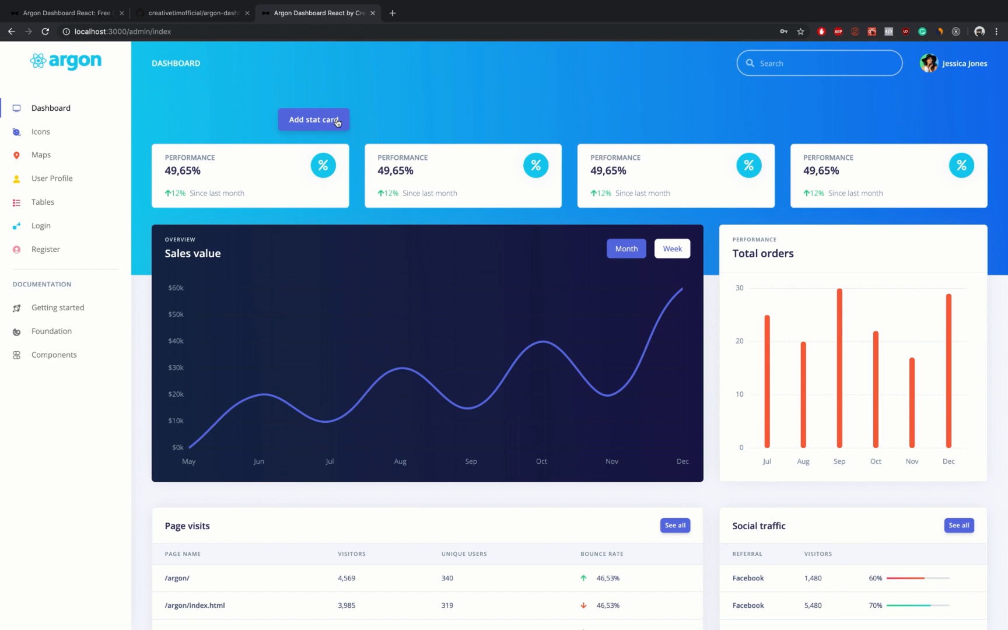
mouse_move(581, 218)
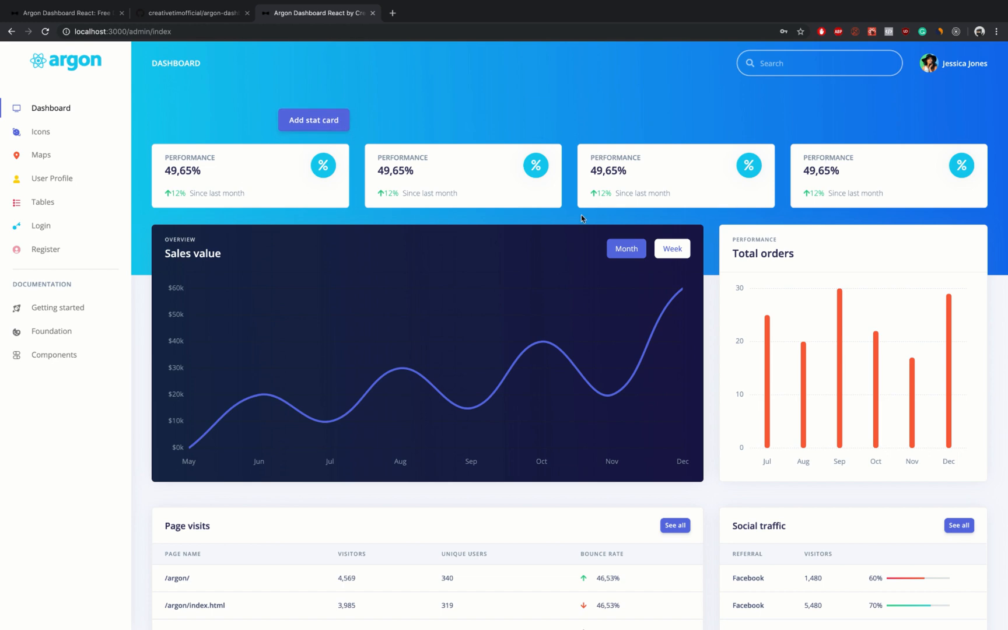
mouse_move(314, 120)
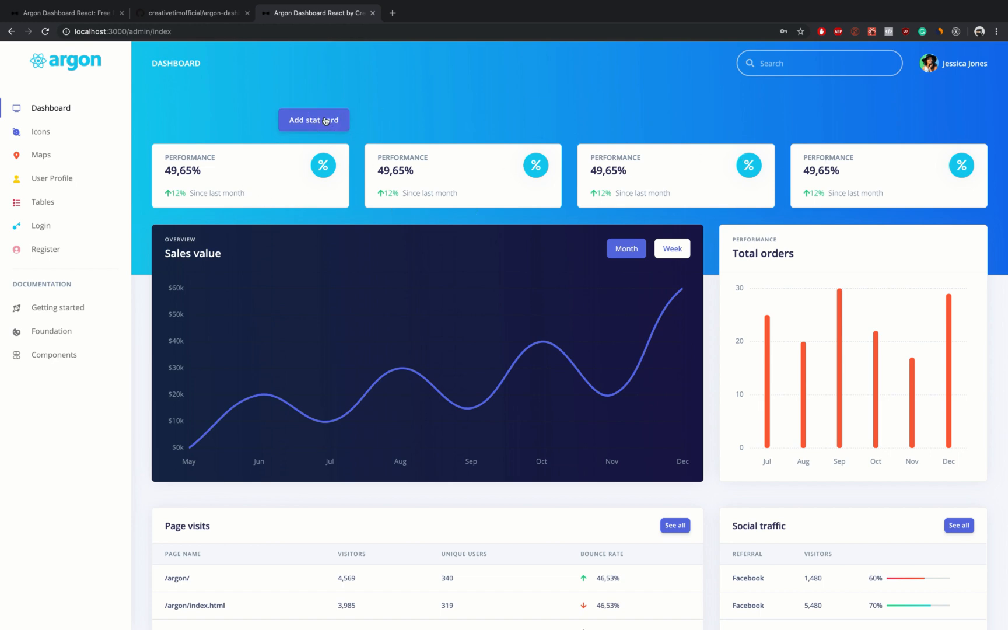
click(314, 120)
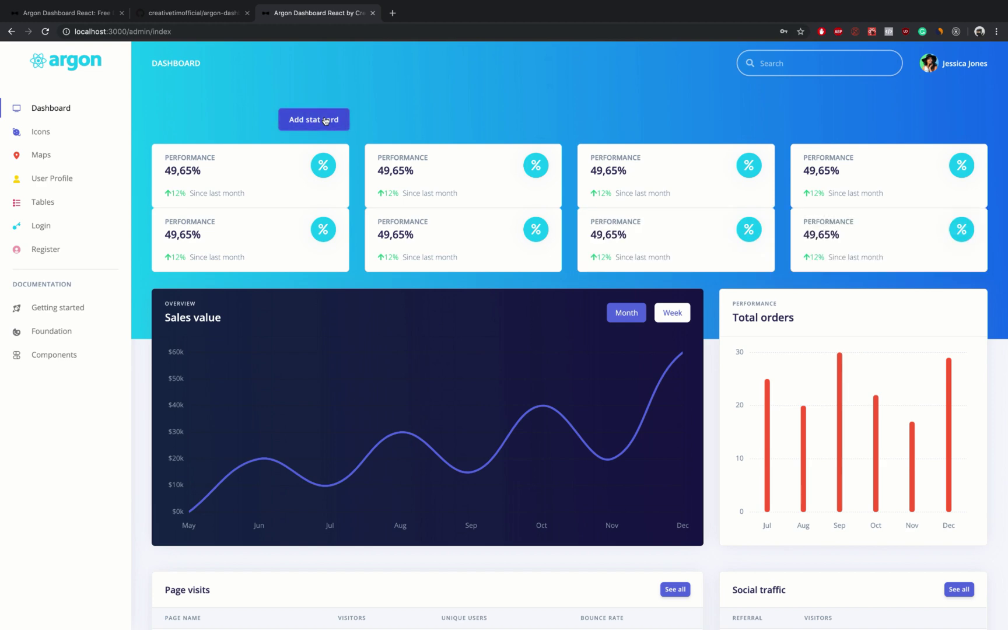
click(314, 120)
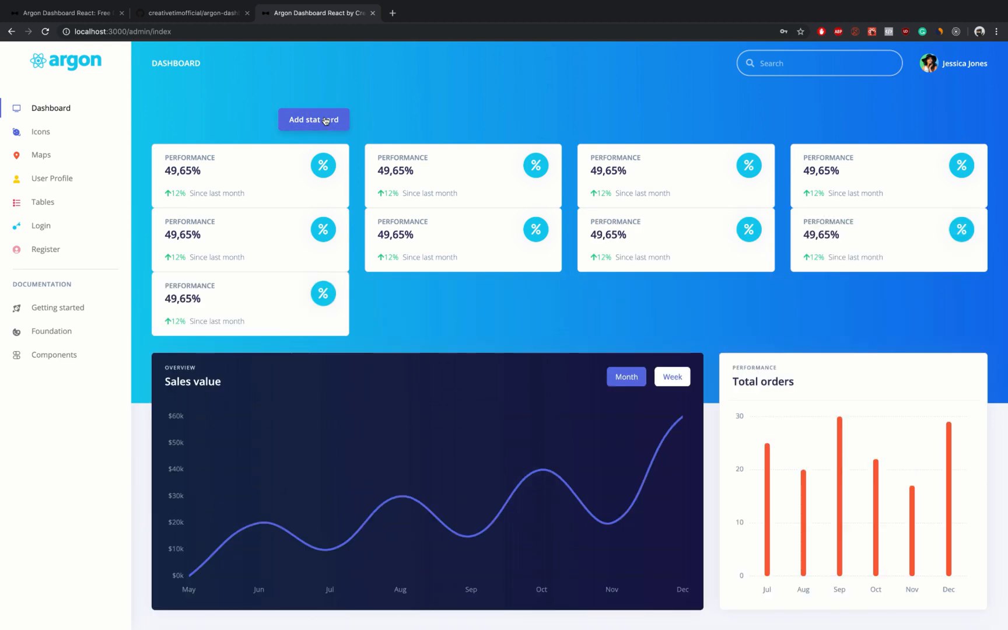